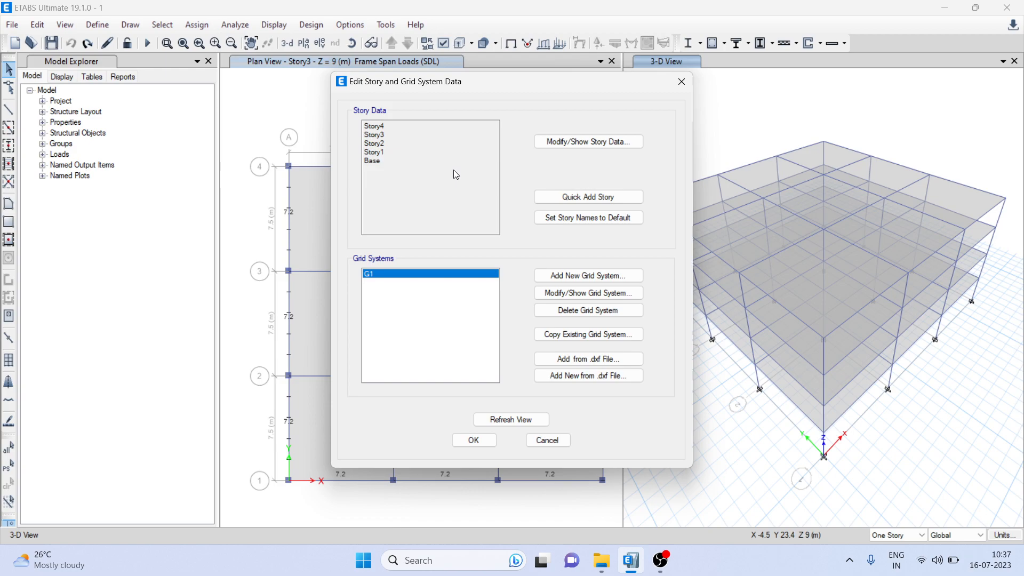
Quick-add two stories, creating Story5 and Story6 above Story4
click(587, 196)
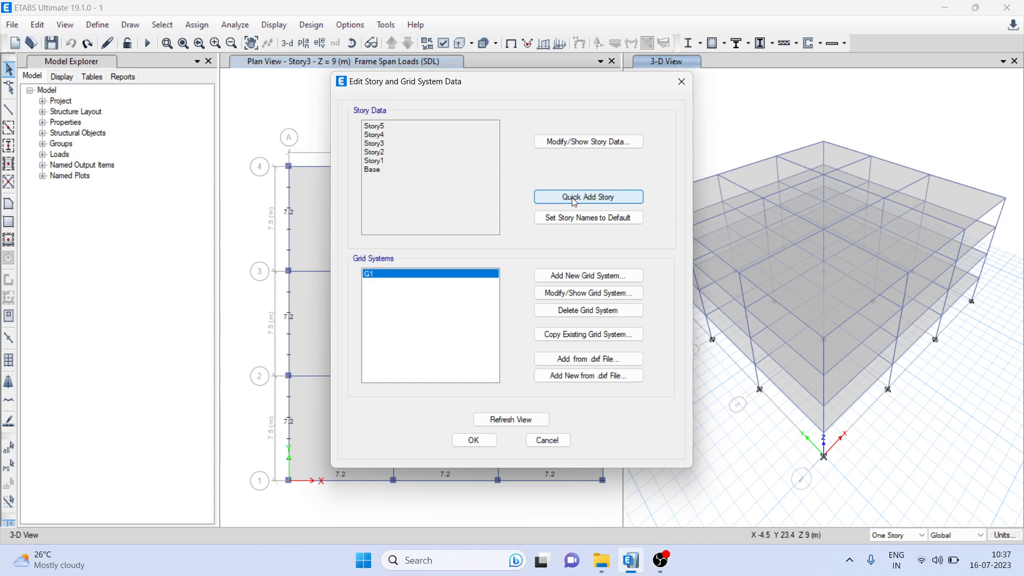
click(586, 196)
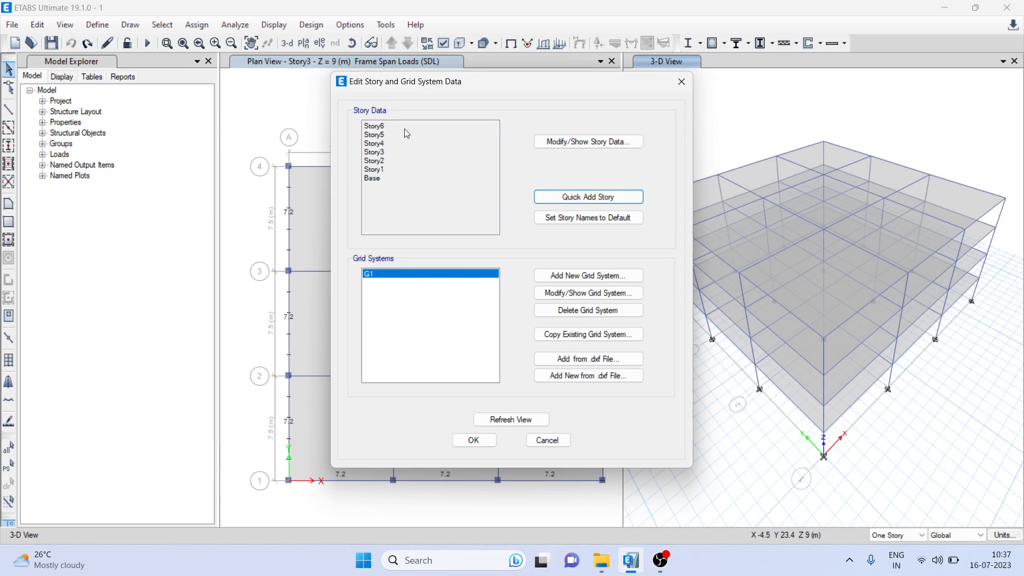
mouse_move(586, 142)
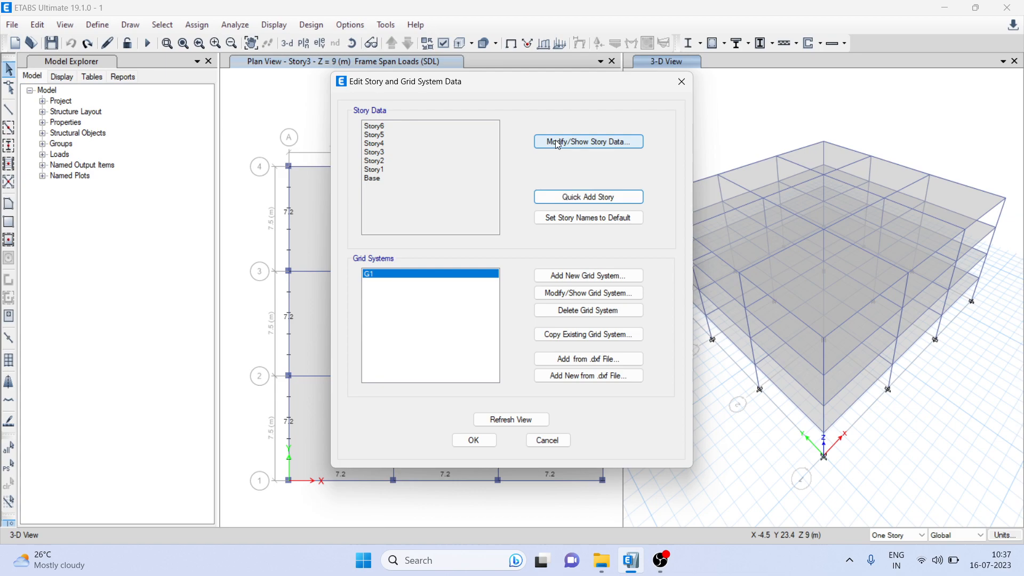
Review the story heights table and accept the six 3 m stories reaching 18 m
click(587, 142)
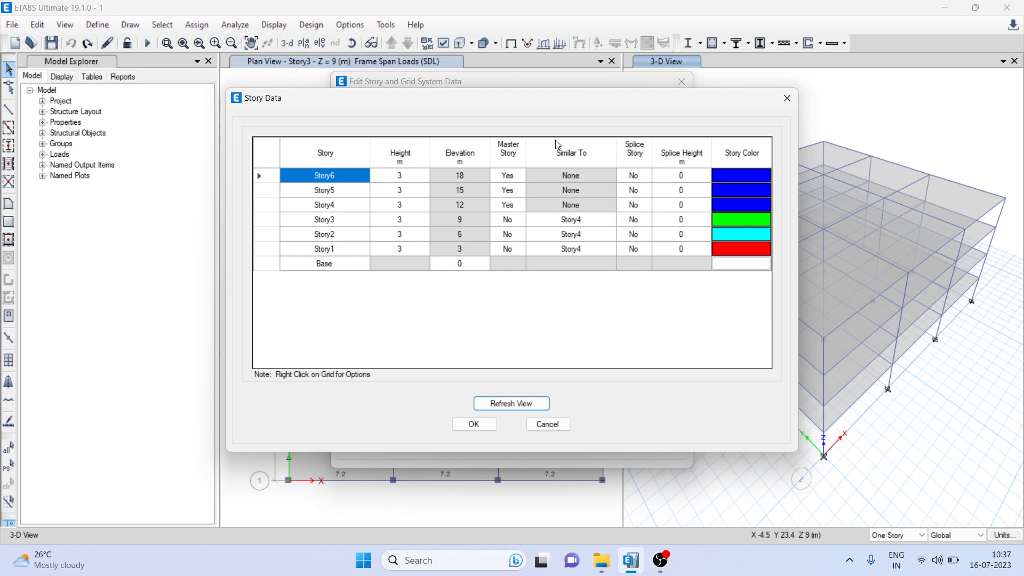
click(474, 423)
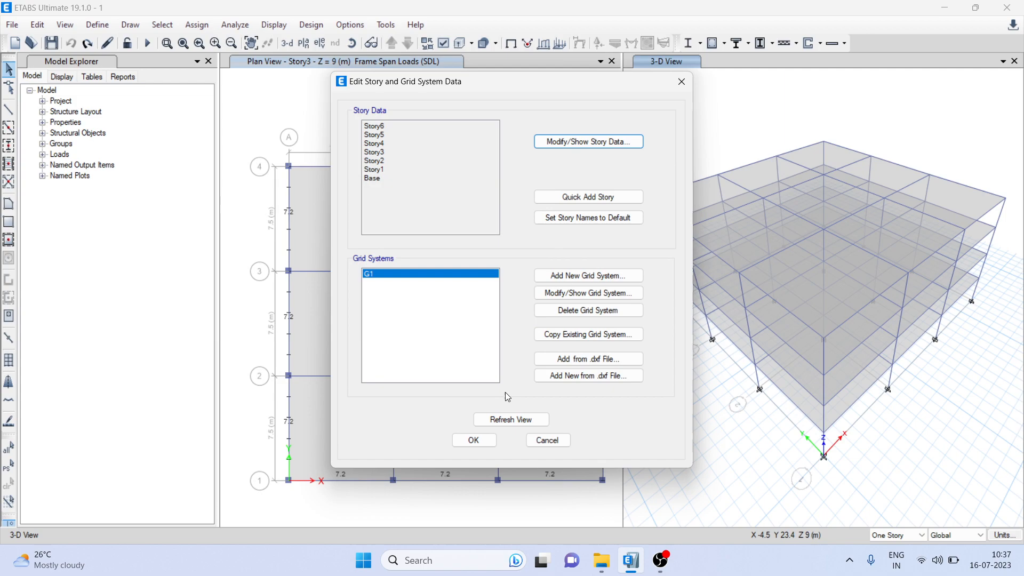
click(473, 440)
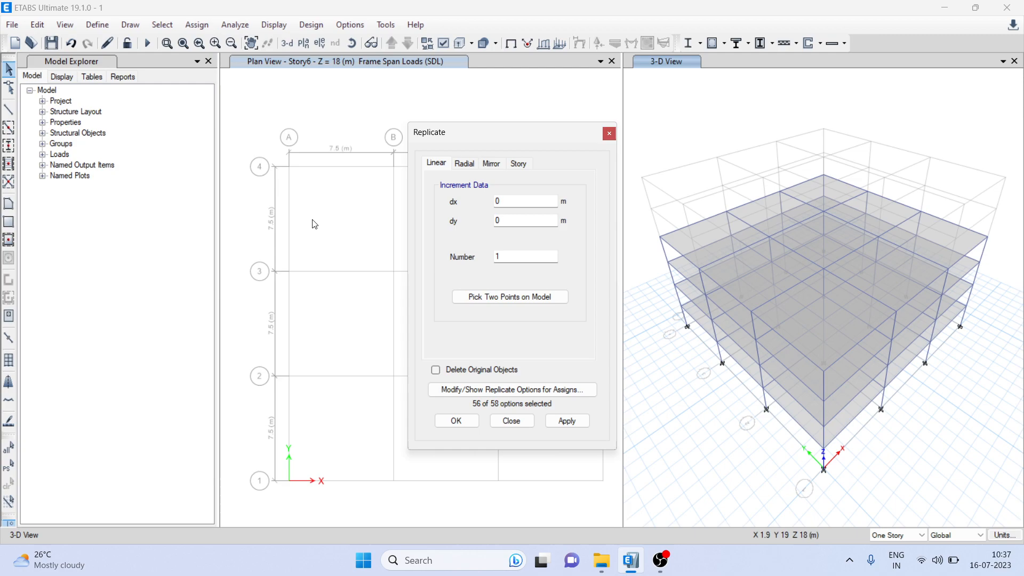
Dismiss the Story replicate options without copying and show the Story1 plan at 3 m
click(518, 163)
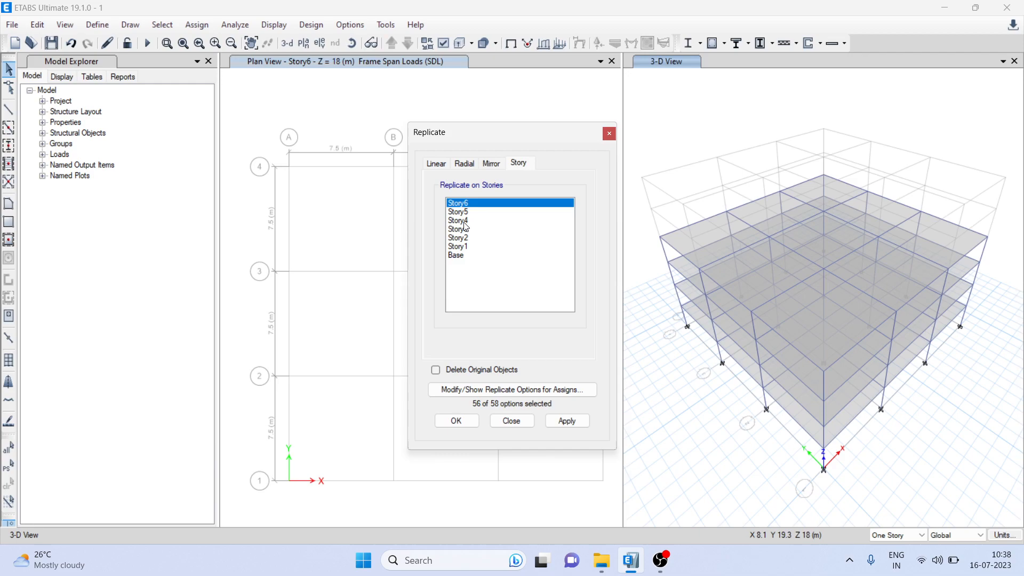
click(455, 420)
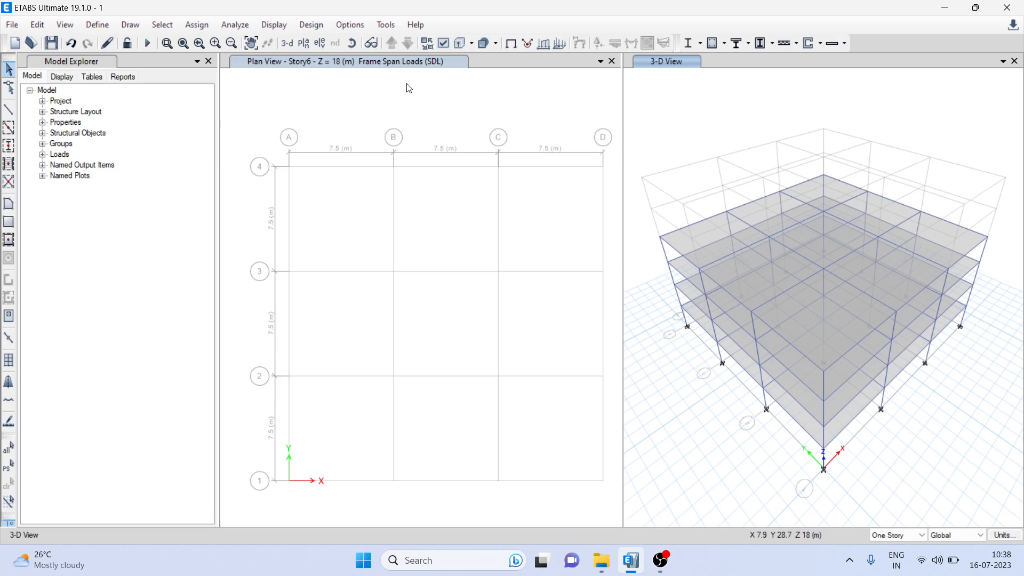
click(406, 43)
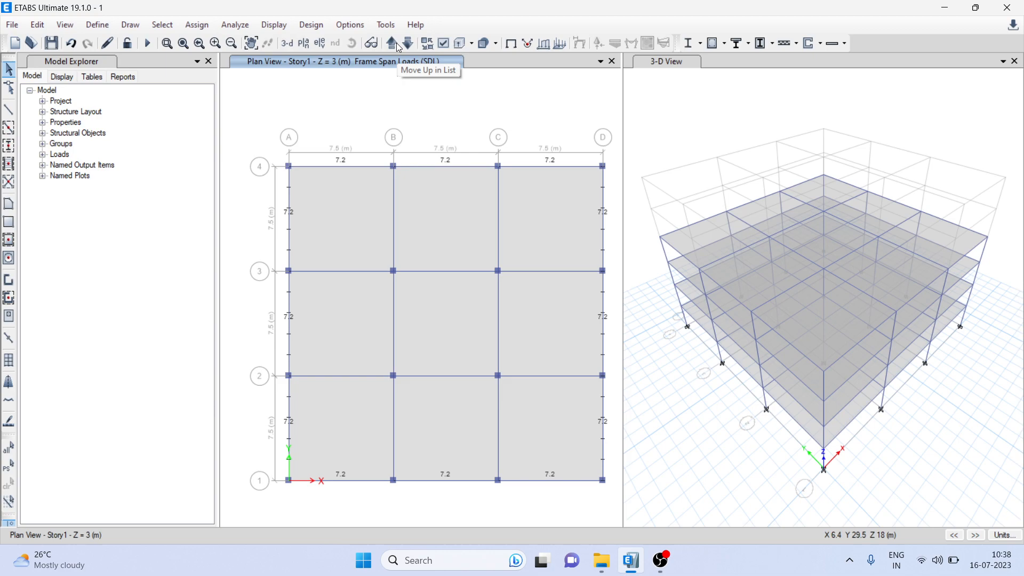
Move the plan view up to Story2 at 6 m
click(391, 42)
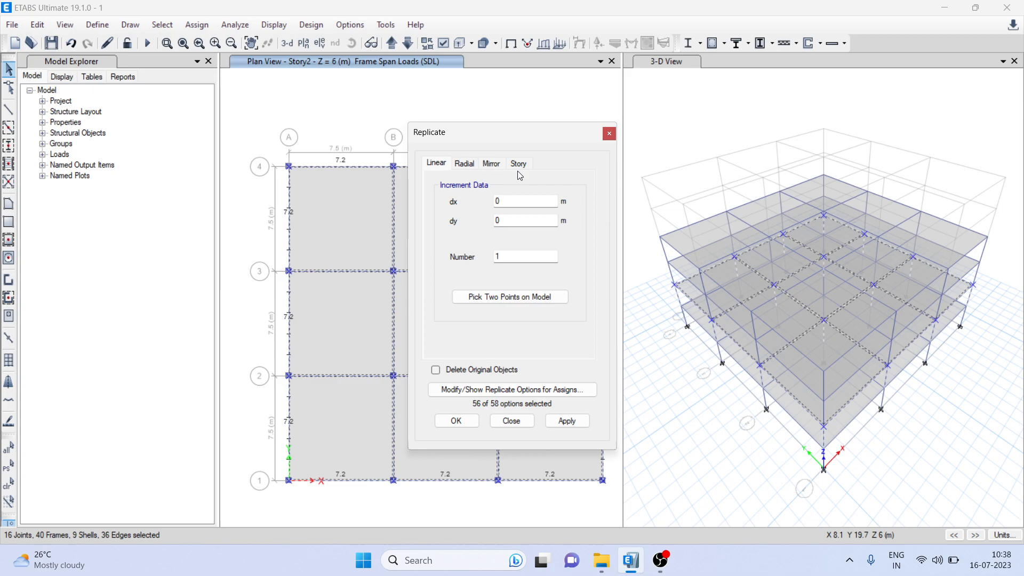
Replicate the Story2 selection by story onto Story5 and Story6
click(519, 163)
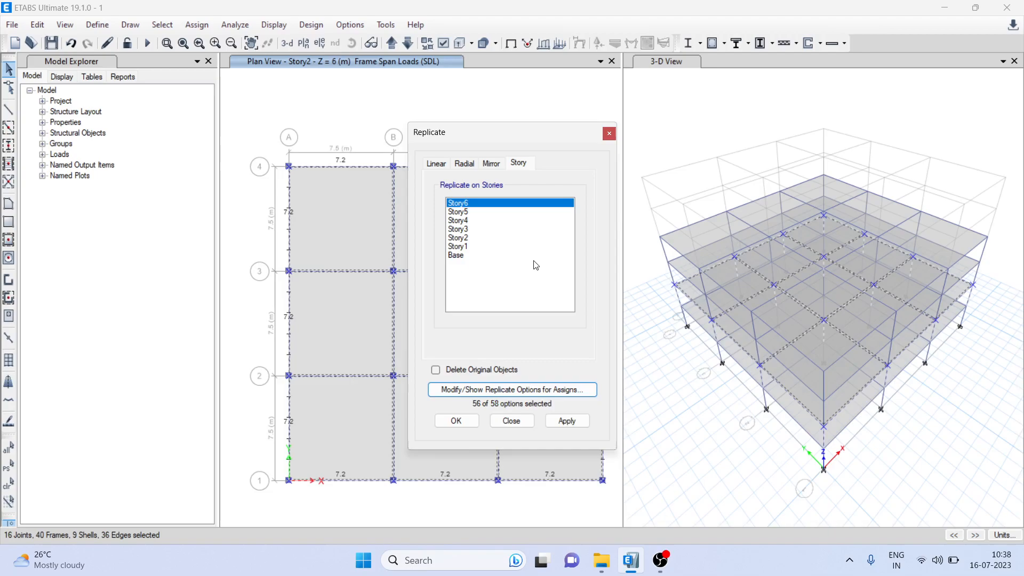
click(457, 211)
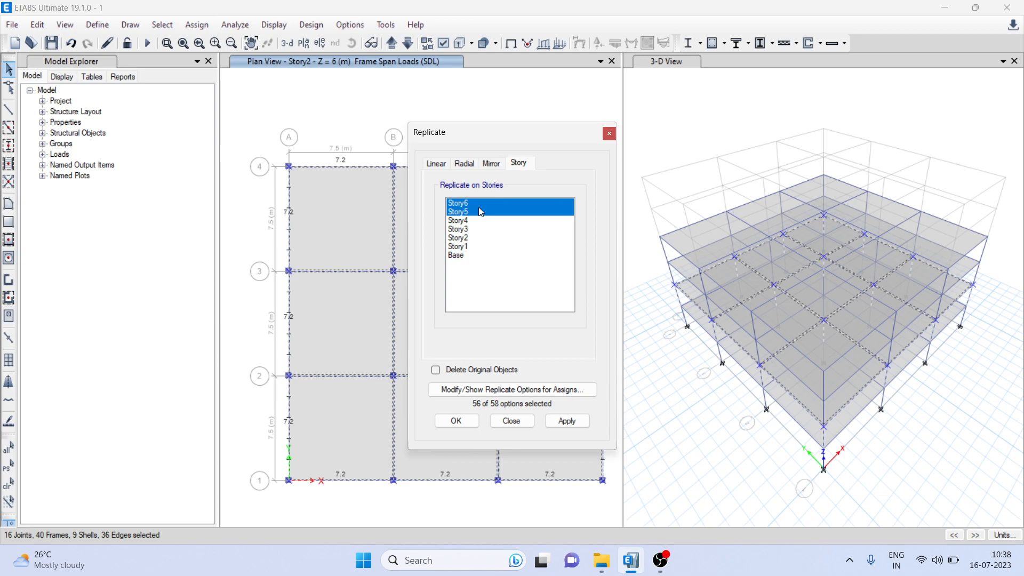
click(566, 421)
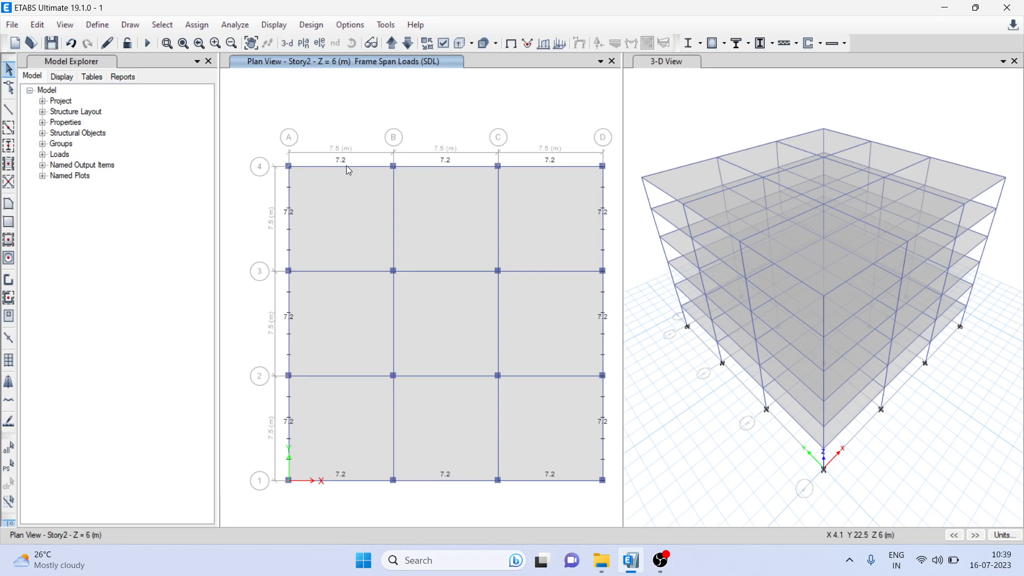
Step the plan view up to Story6 at 18 m to check the copied 7.2 loads
click(392, 43)
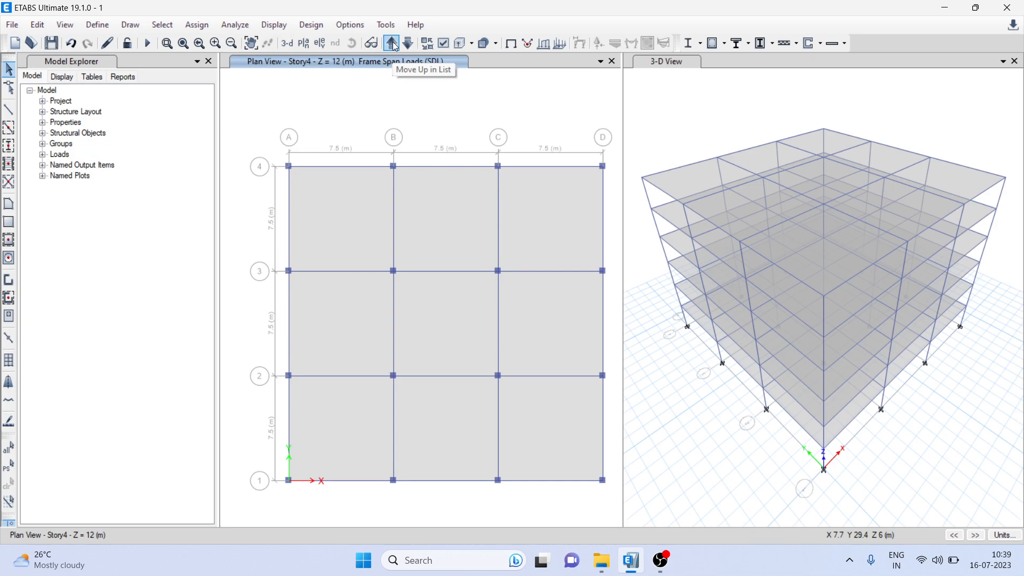
click(391, 43)
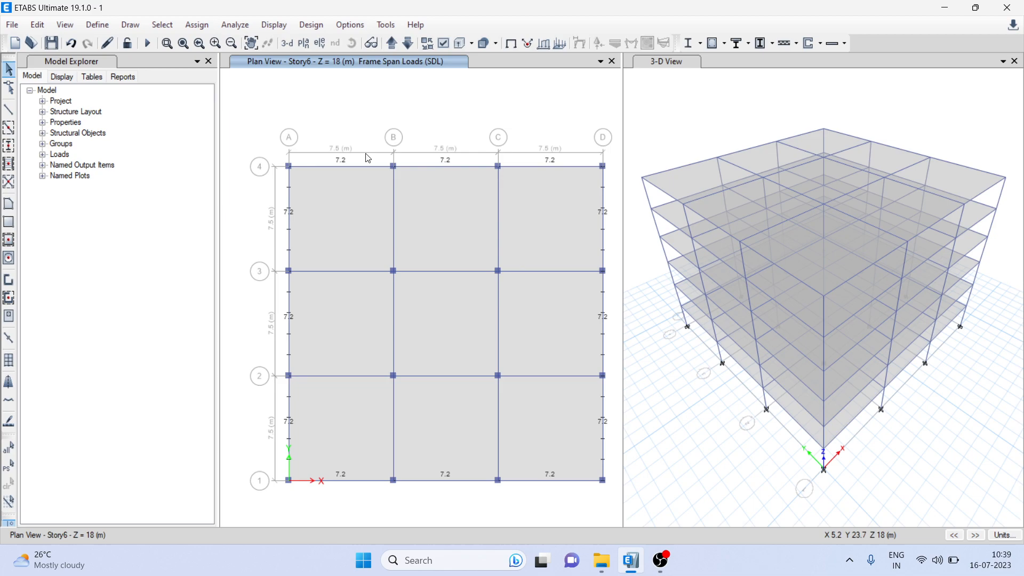
mouse_move(661, 560)
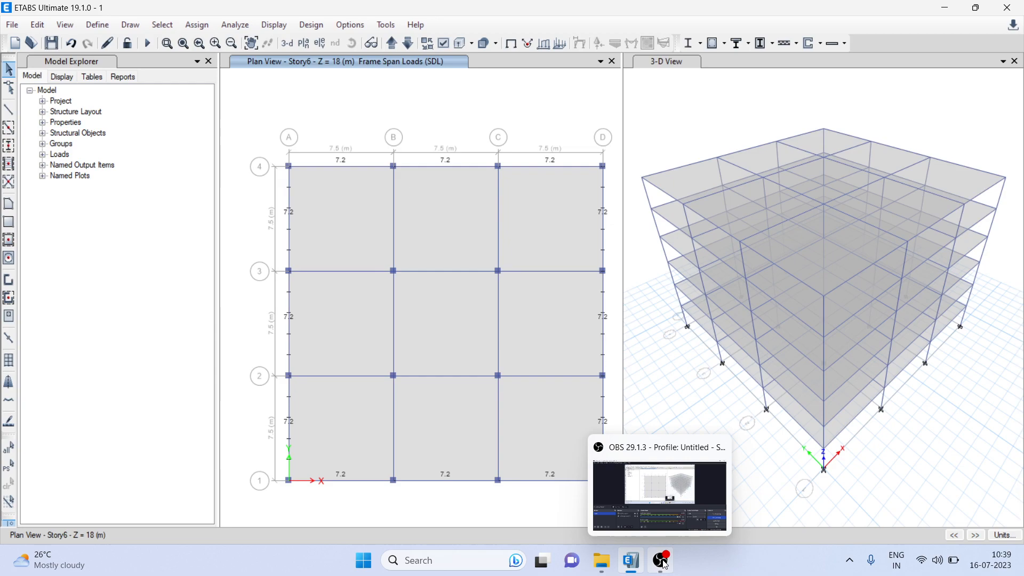